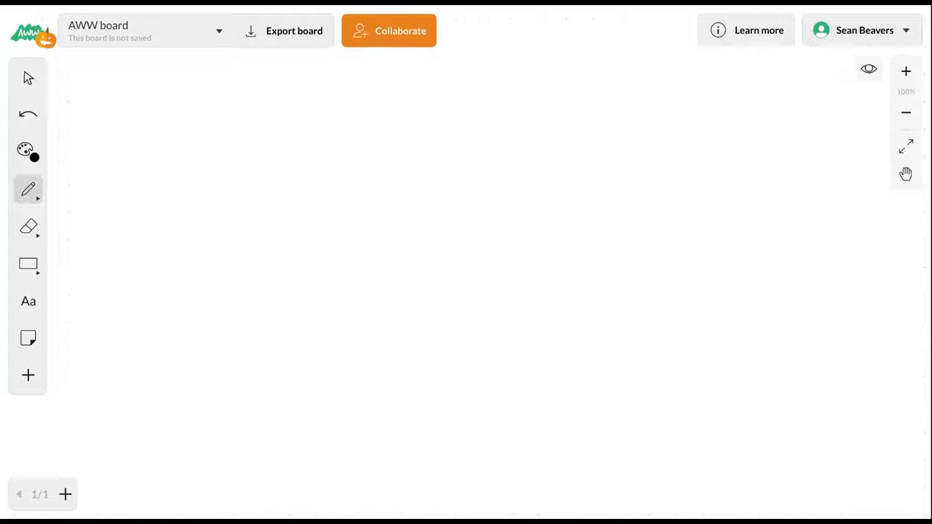
Browse the toolbar's colour, pen style, eraser, sticky note and upload options.
{"action": "left_click", "coordinate": [28, 78]}
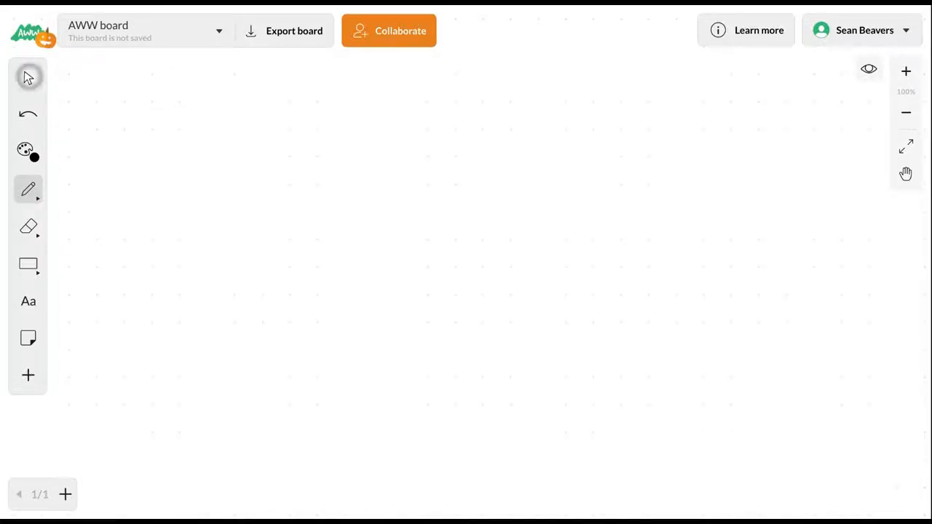
{"action": "mouse_move", "coordinate": [28, 77]}
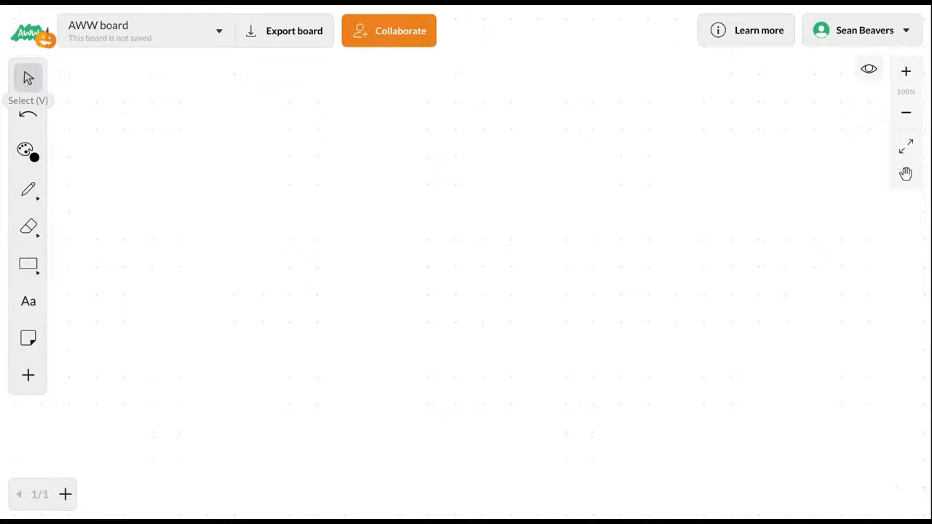
{"action": "mouse_move", "coordinate": [28, 114]}
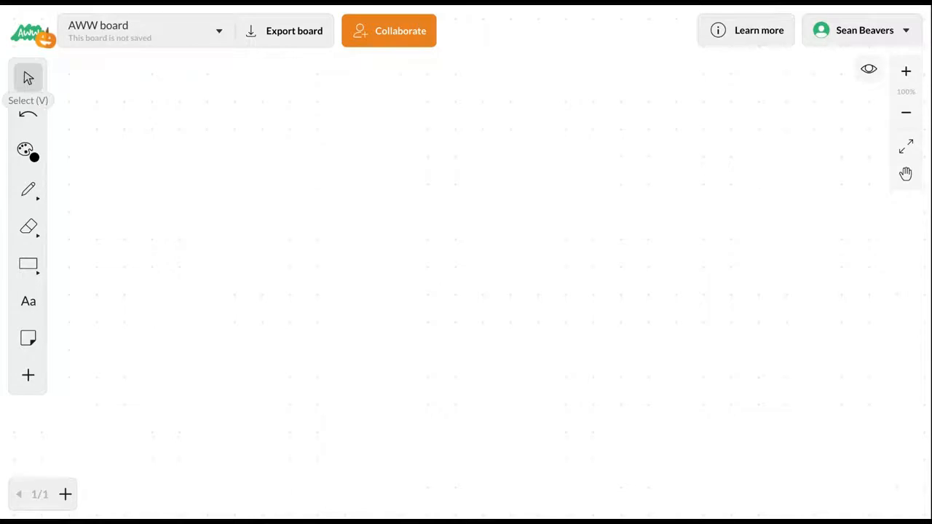
{"action": "left_click", "coordinate": [27, 150]}
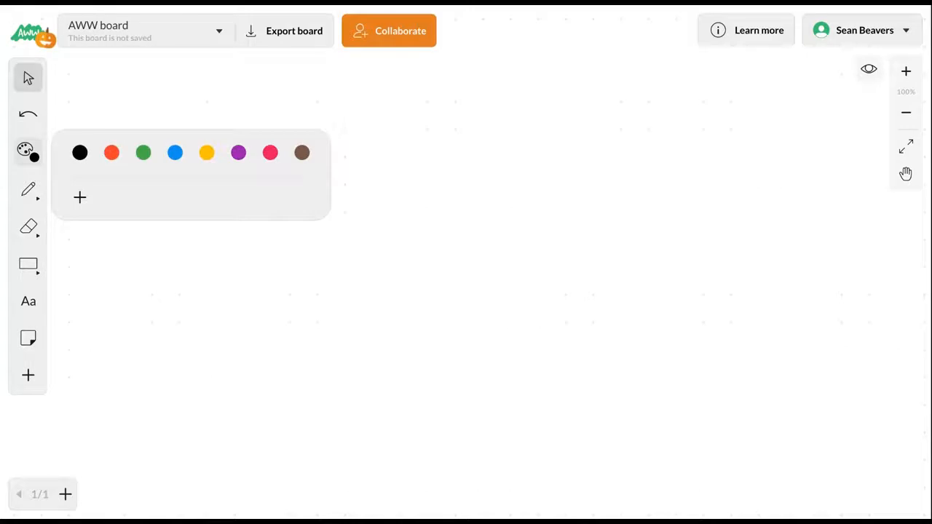
{"action": "left_click", "coordinate": [79, 198]}
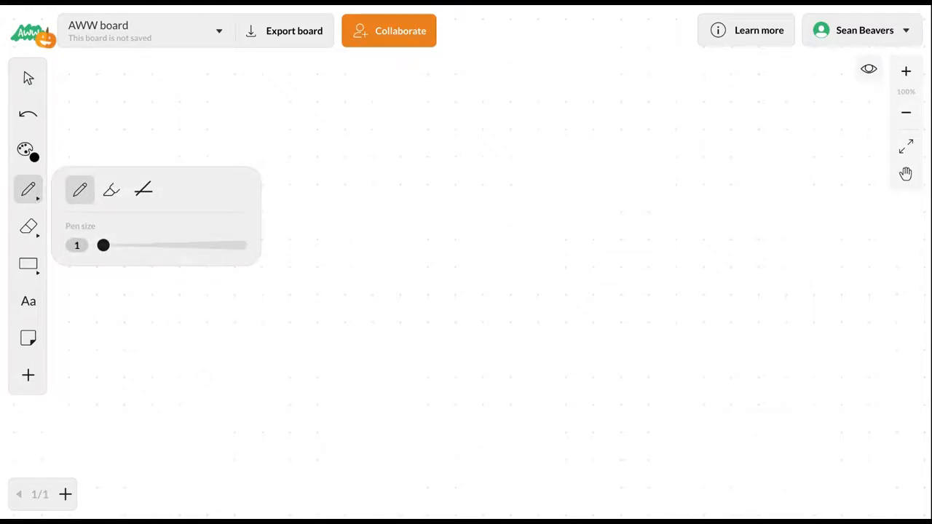
{"action": "left_click", "coordinate": [28, 227]}
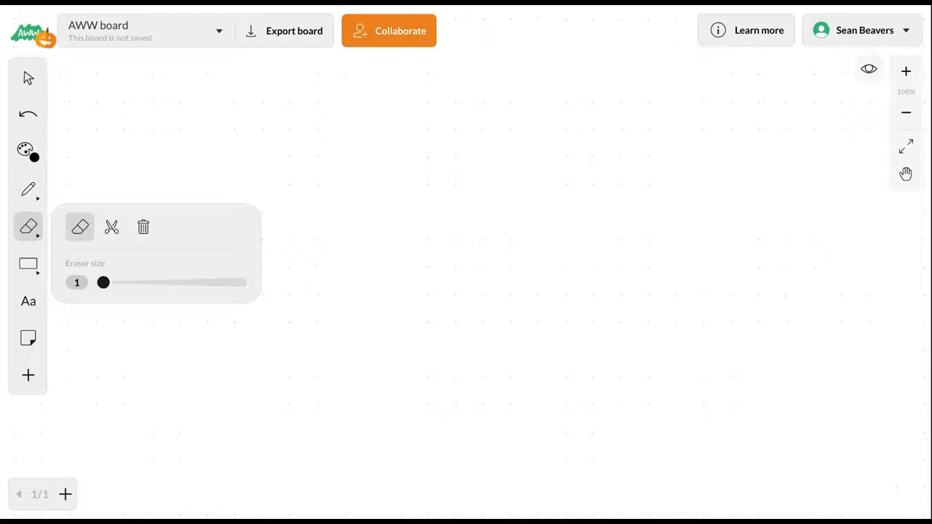
{"action": "left_click", "coordinate": [27, 264]}
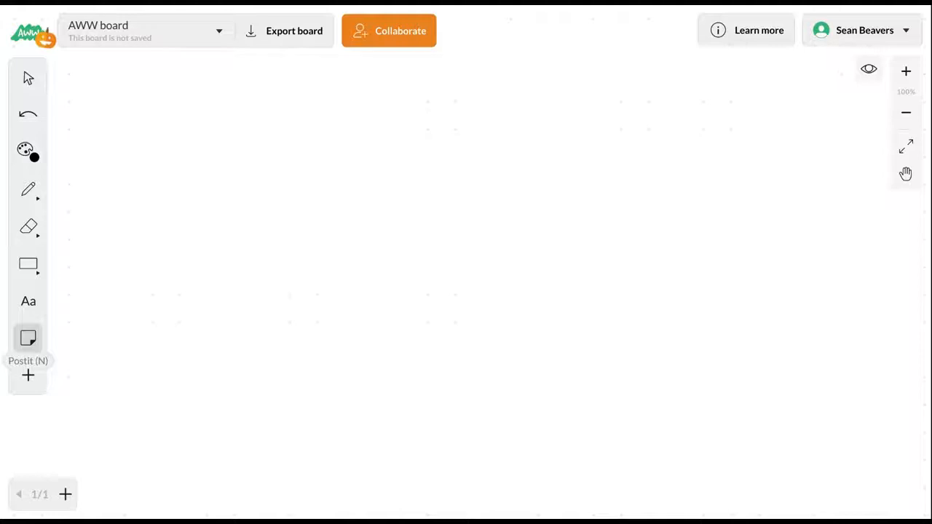
{"action": "left_click", "coordinate": [28, 375]}
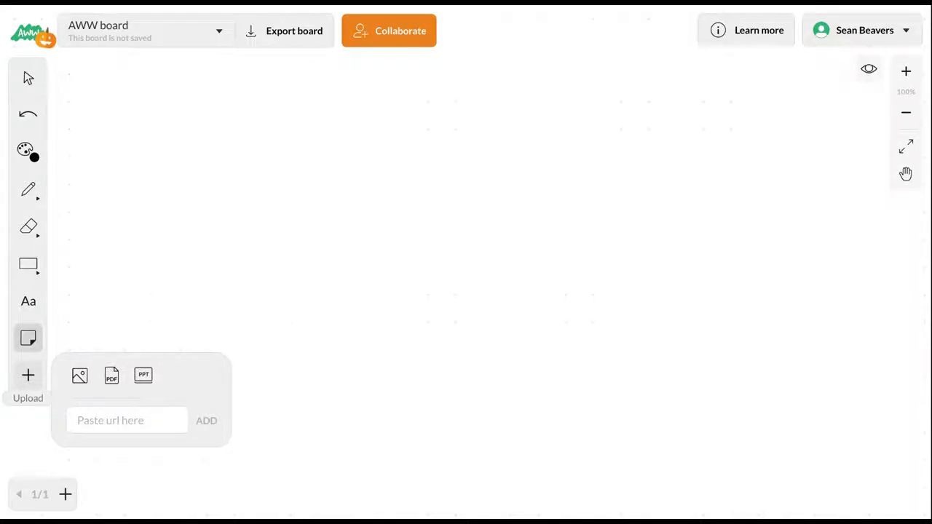
{"action": "left_click", "coordinate": [28, 78]}
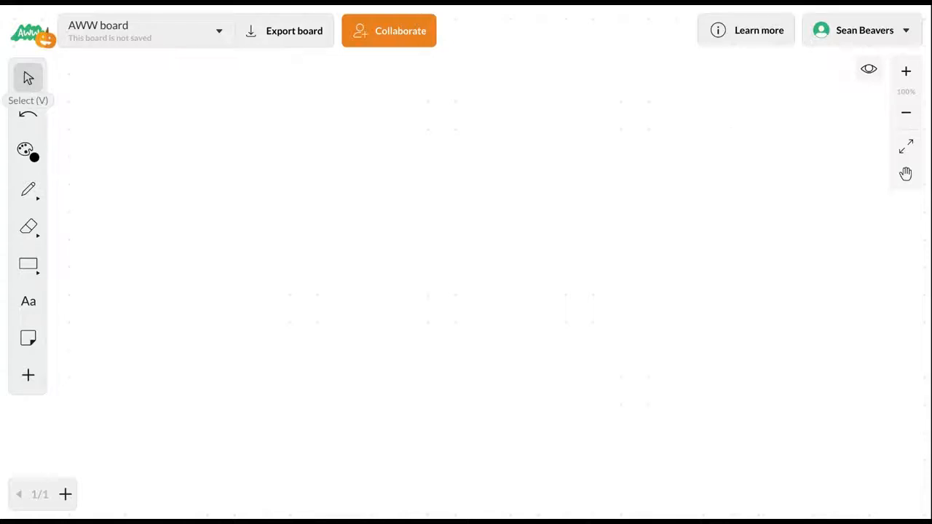
Upload the Employee Acknowledgement PDF and select it to move toward the centre.
{"action": "left_click", "coordinate": [27, 375]}
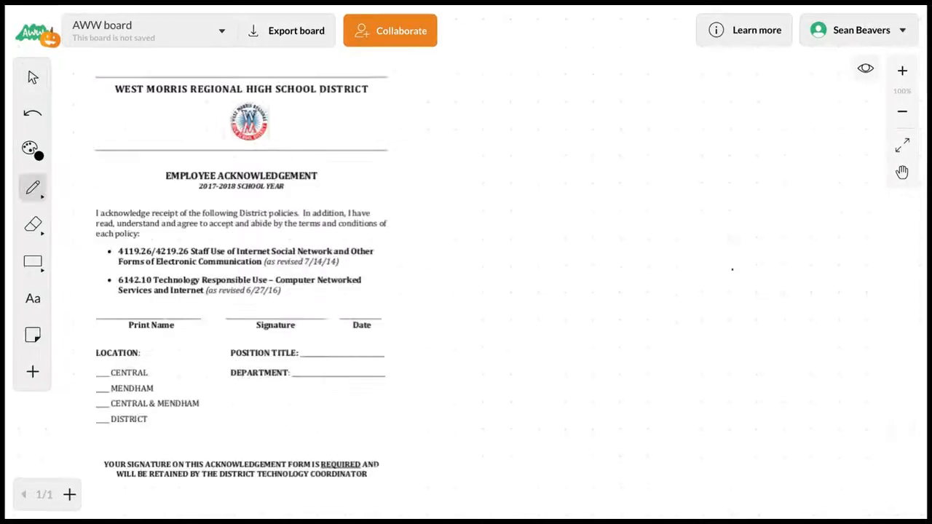
{"action": "left_click", "coordinate": [32, 77]}
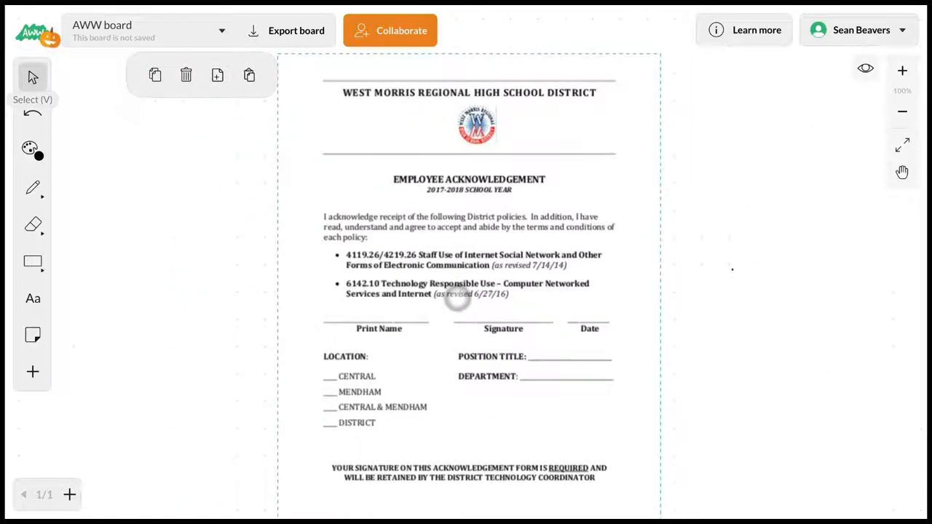
{"action": "scroll", "scroll_direction": "down", "scroll_amount": 3}
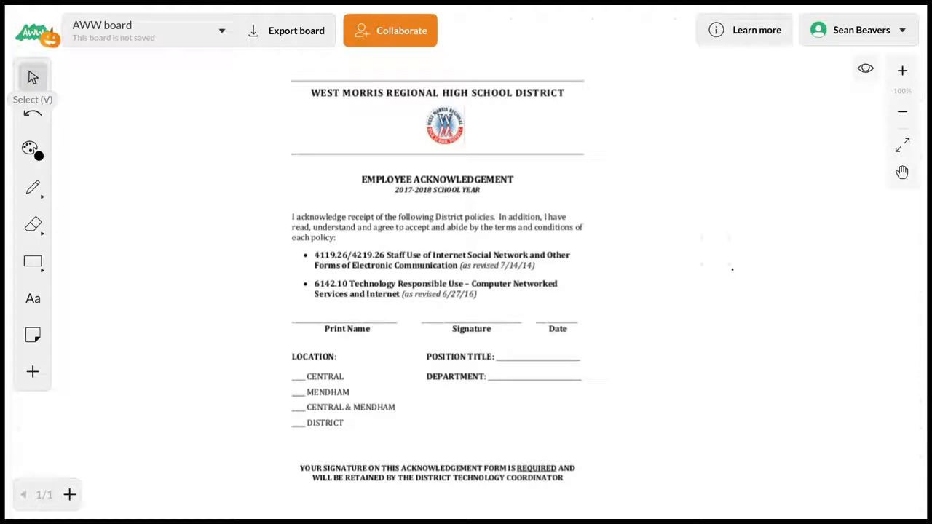
Write a red signature and the date on the form, then add a blank second page.
{"action": "left_click", "coordinate": [32, 188]}
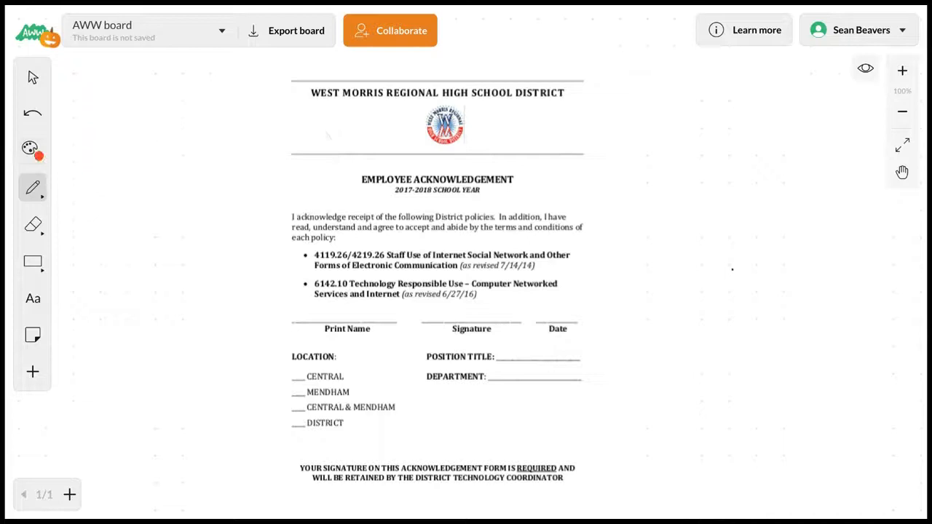
{"action": "left_click_drag", "start_coordinate": [302, 313], "coordinate": [338, 309]}
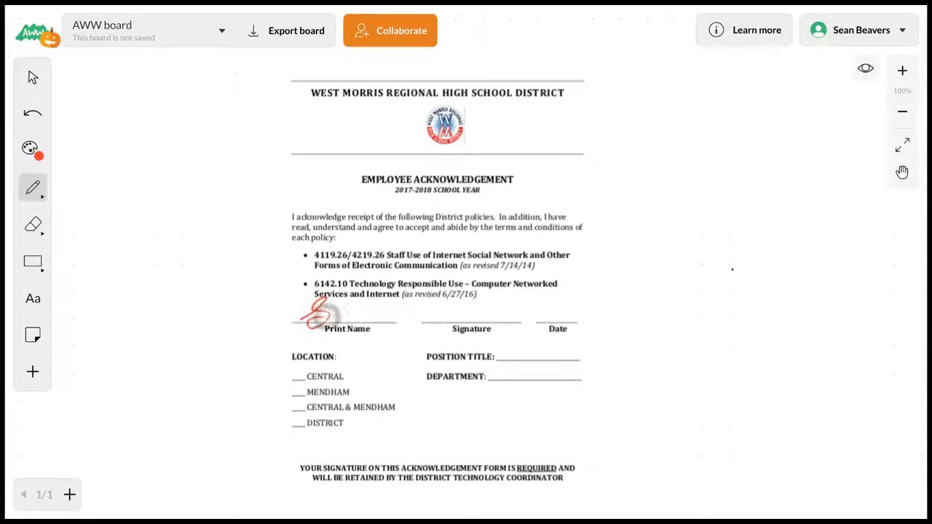
{"action": "left_click_drag", "start_coordinate": [306, 313], "coordinate": [481, 306]}
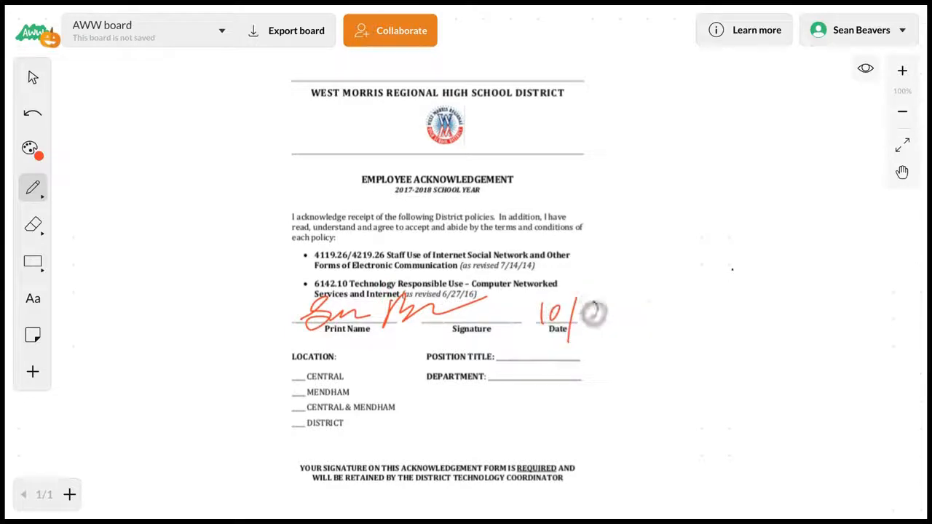
{"action": "left_click_drag", "start_coordinate": [590, 313], "coordinate": [696, 313]}
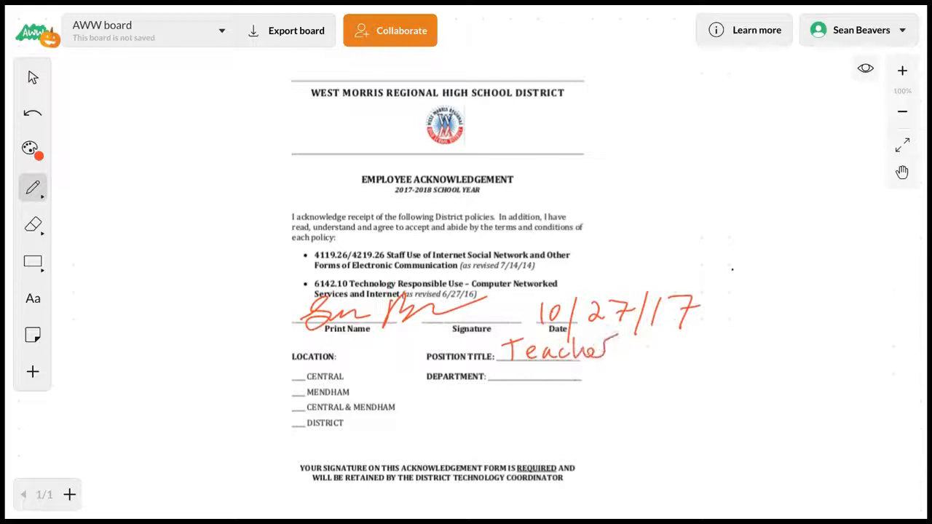
{"action": "left_click", "coordinate": [69, 494]}
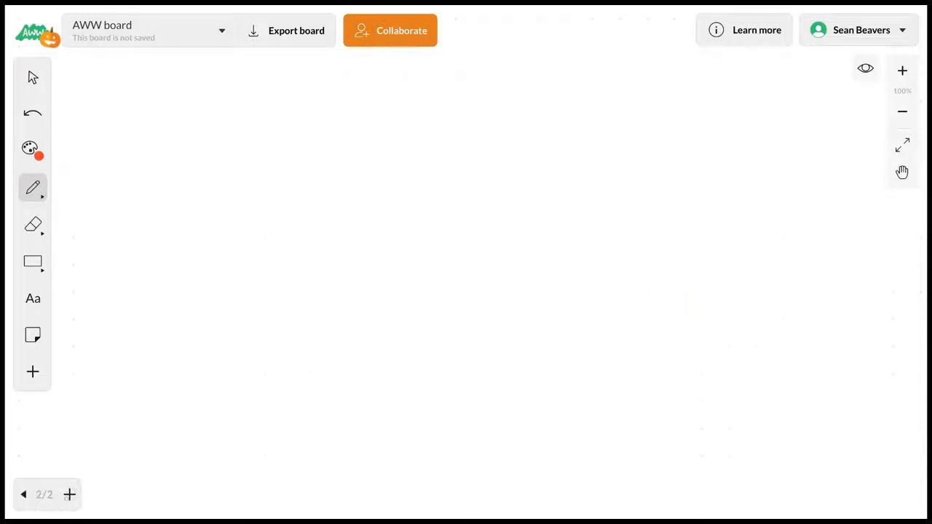
Go back to page 1 with the signed form and switch to the Select tool.
{"action": "left_click", "coordinate": [32, 373]}
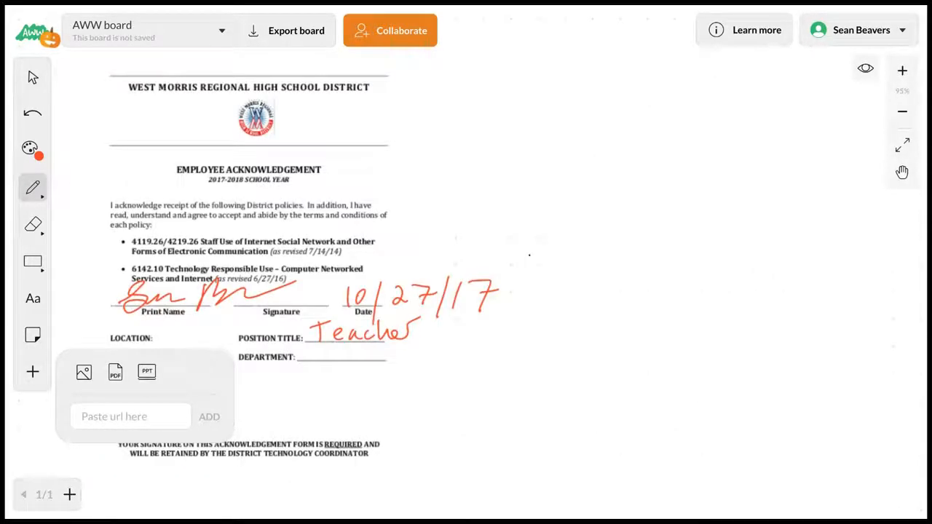
{"action": "left_click", "coordinate": [32, 76]}
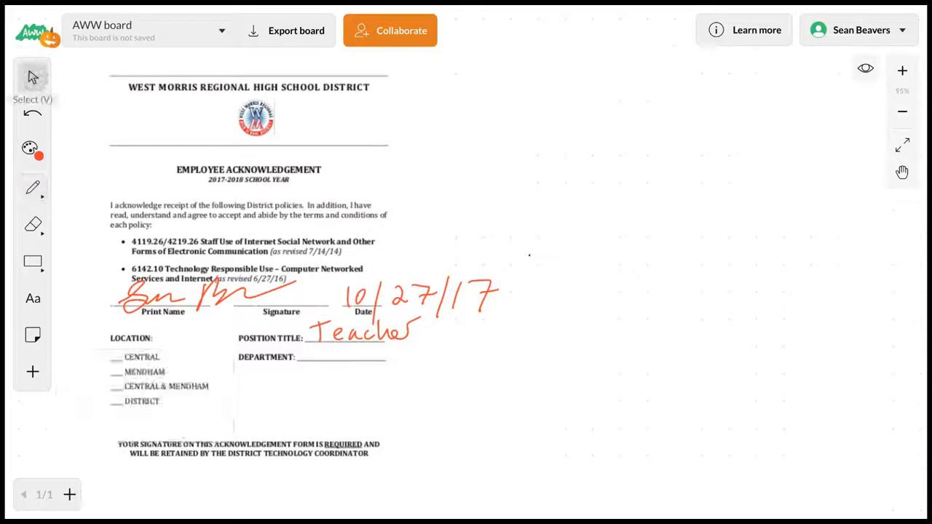
Move the form aside and delete the selected red handwriting strokes.
{"action": "left_click", "coordinate": [32, 224]}
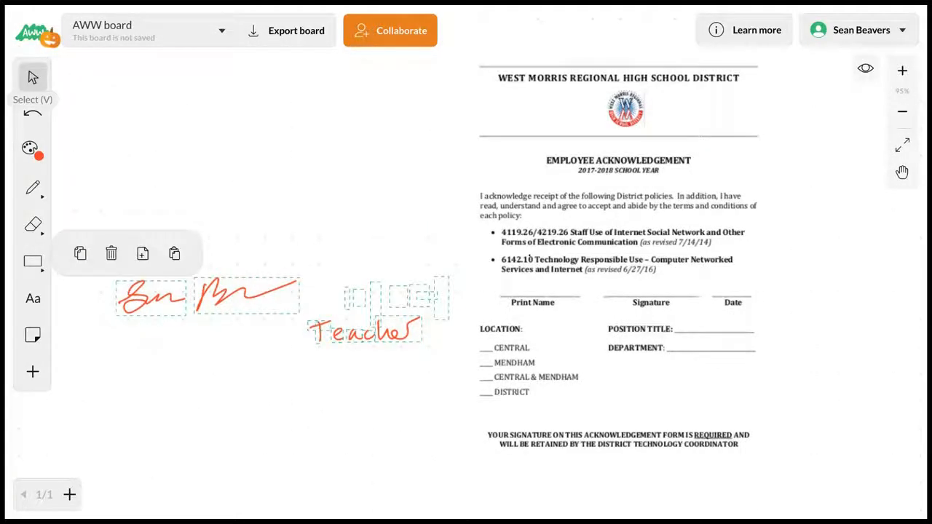
{"action": "left_click", "coordinate": [111, 253]}
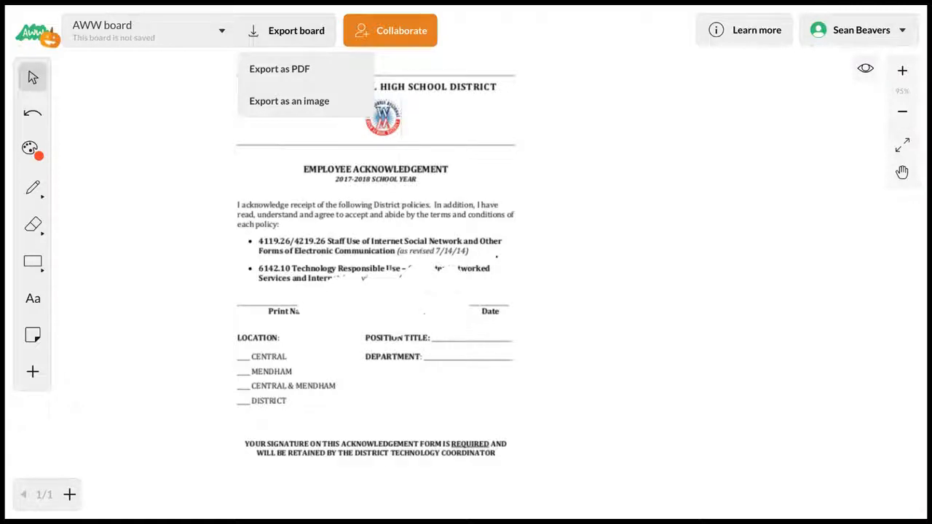
Open the AWW board dropdown to view its options, then close it.
{"action": "left_click", "coordinate": [146, 31]}
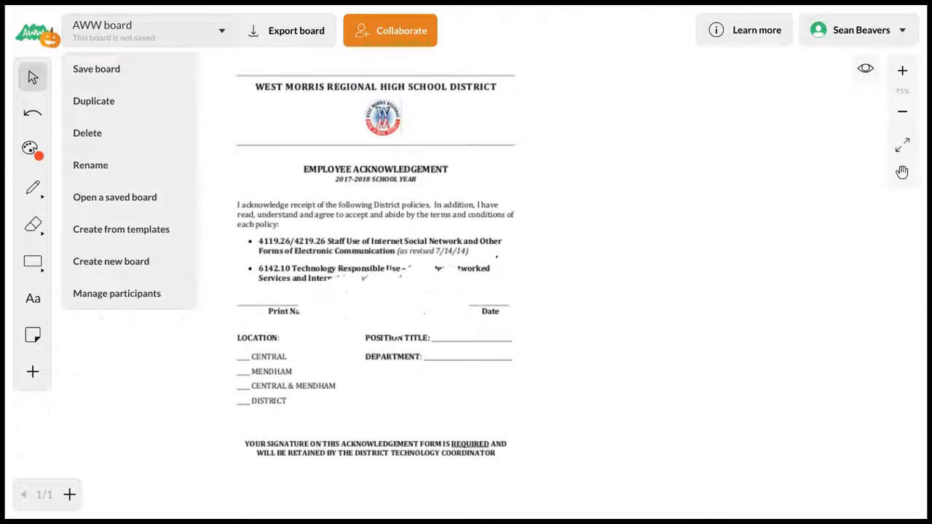
{"action": "left_click", "coordinate": [145, 31]}
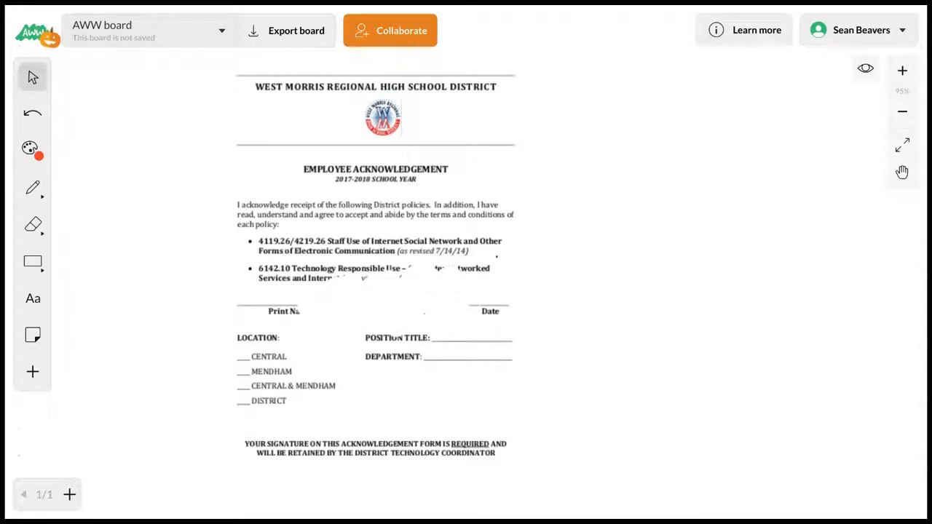